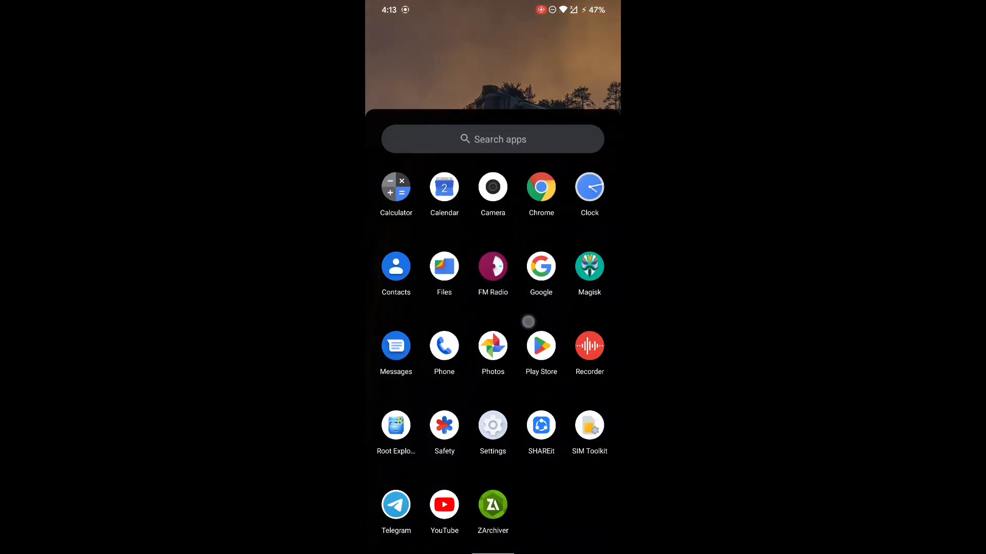
- Extract the FPS & Thermal SD 845 module zip in Download with ZArchiver, then go Home
click(395, 426)
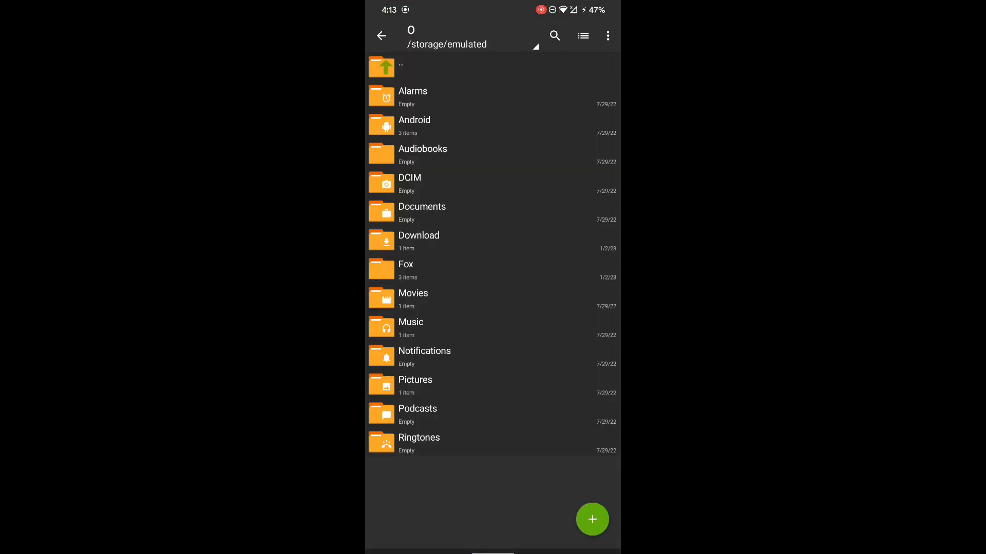
click(417, 240)
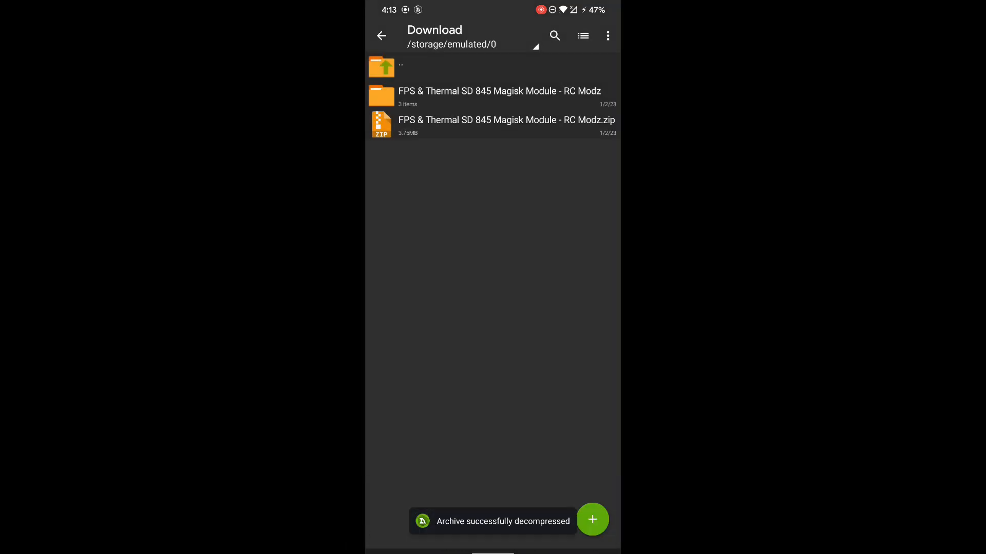
click(499, 96)
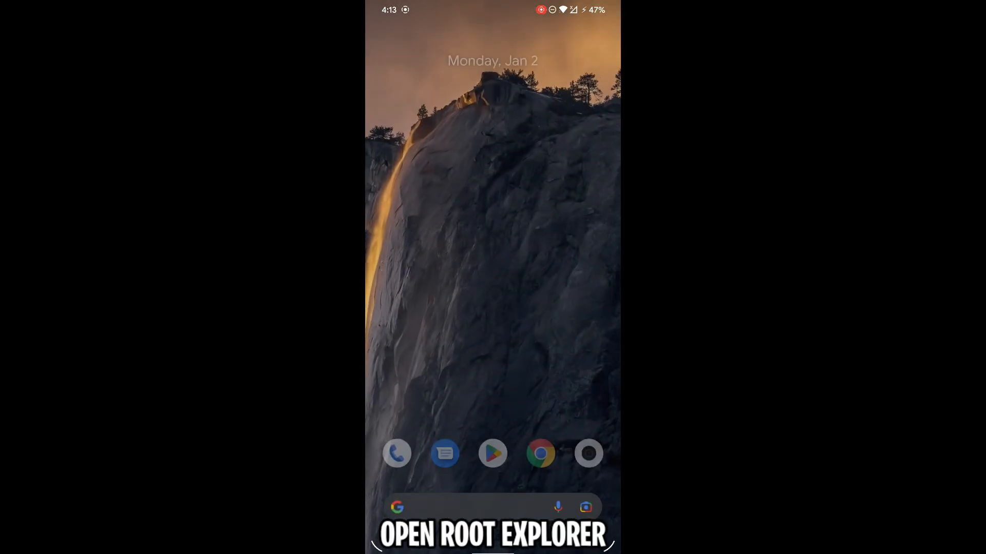
- Allow Root Explorer file access and enter Download's extracted FPS & Thermal module folder
scroll(up, 3)
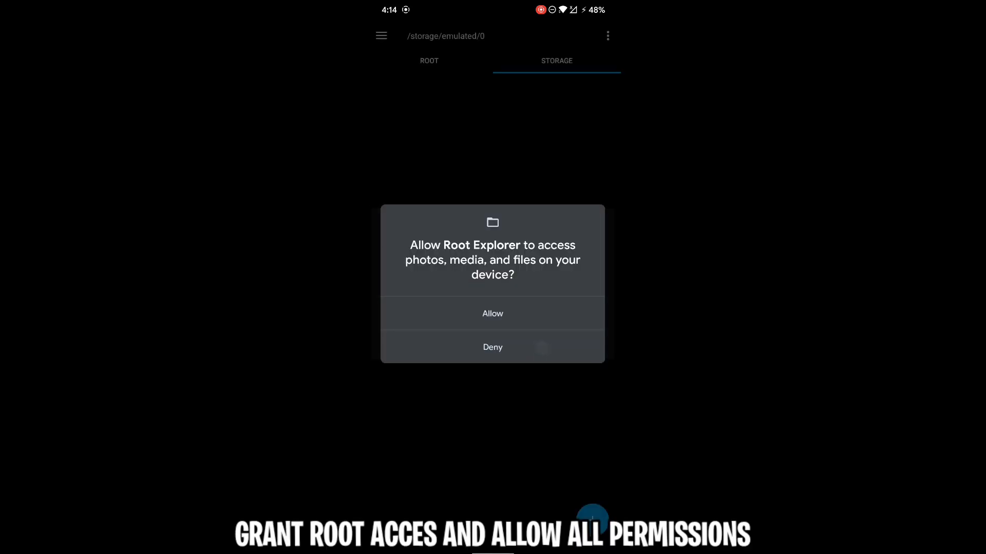
click(491, 314)
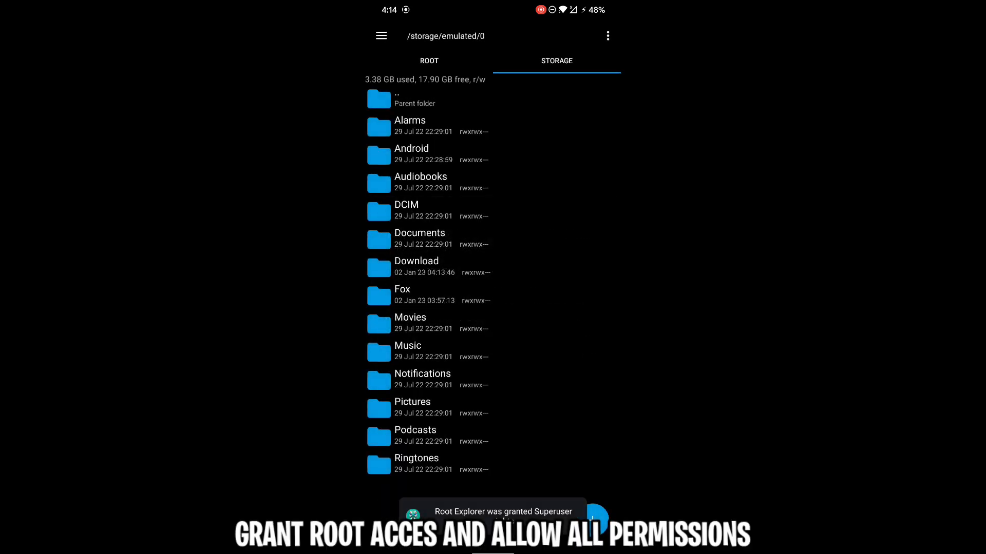
click(416, 267)
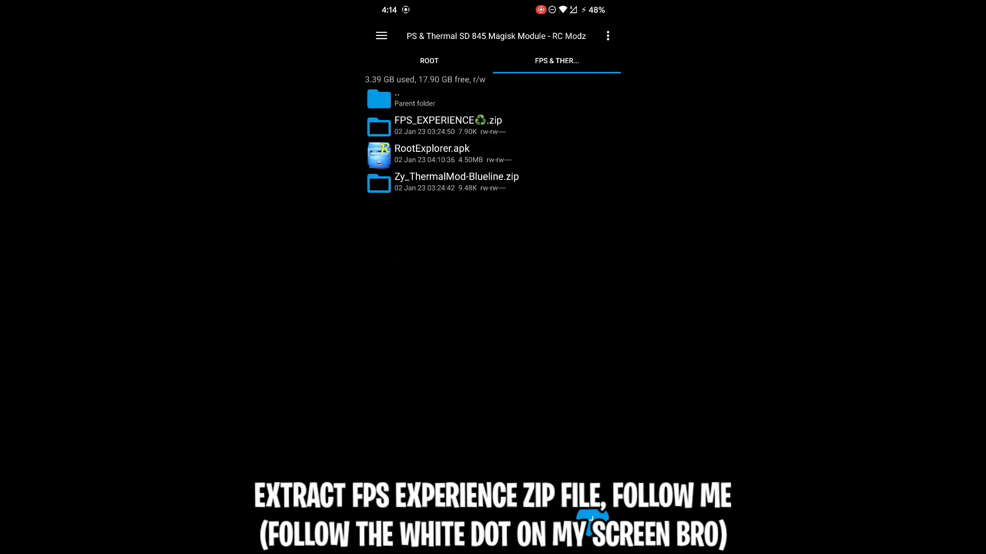
- Extract FPS_EXPERIENCE.zip to SpeedSoftware/Extracted and go to the extracted folder
click(459, 125)
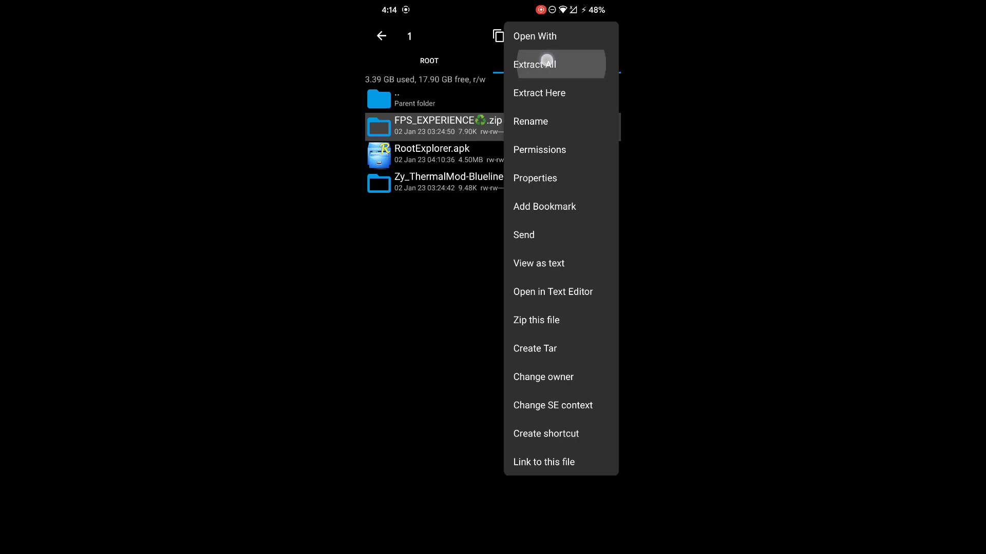
click(535, 64)
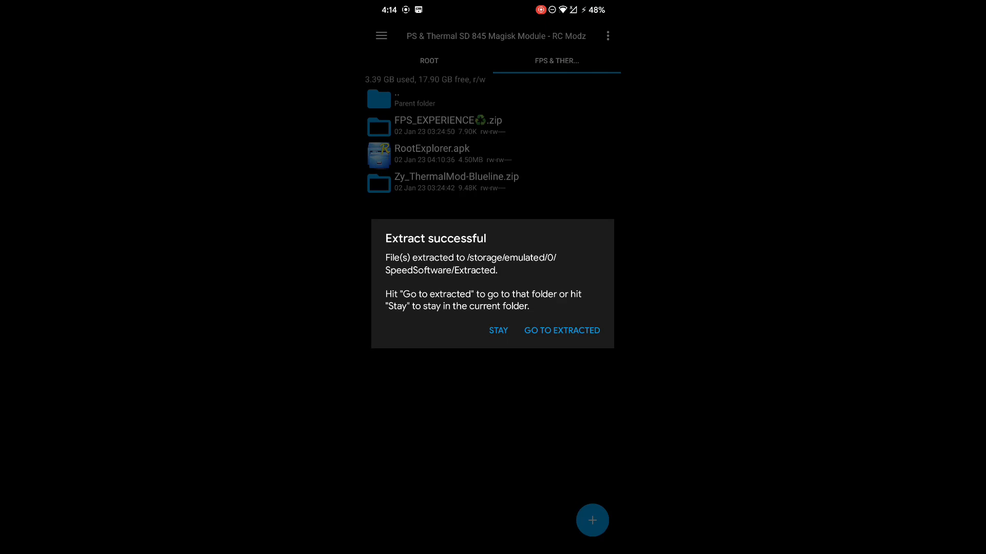
click(561, 330)
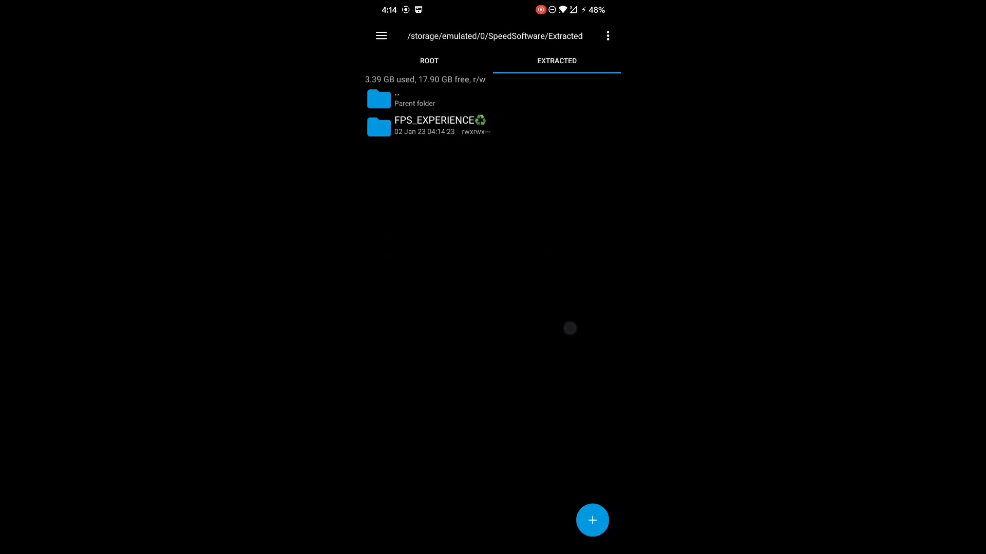
- Edit FPS_EXPERIENCE/common/system.prop so ro.hwui.use_vulkan=false and save it
click(433, 125)
text(ro.hwui.use_vulkan=fals)
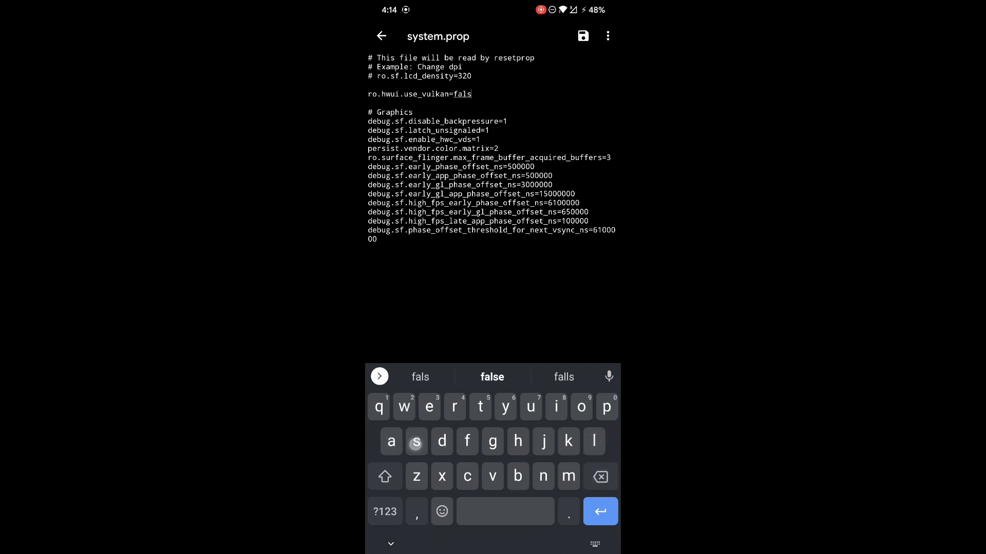
click(492, 377)
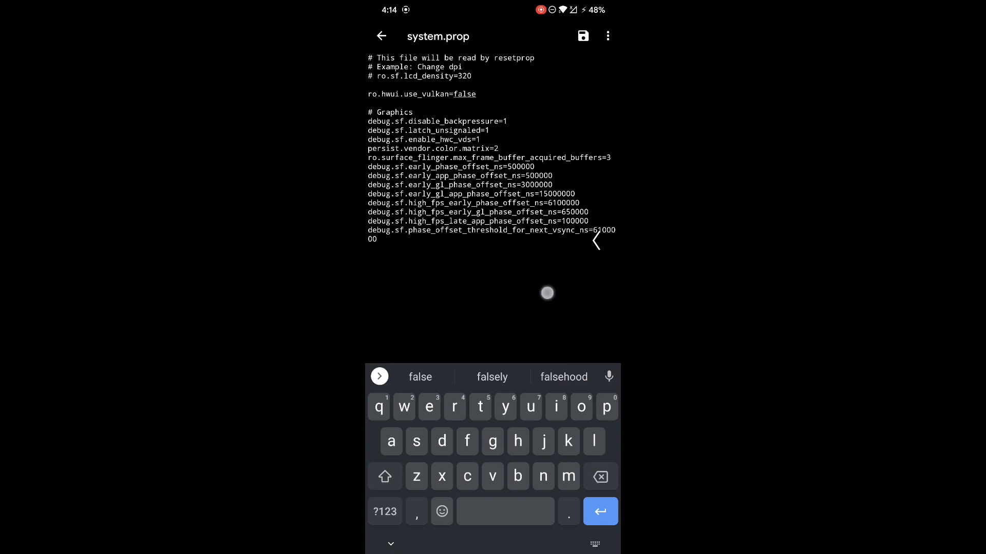
click(390, 545)
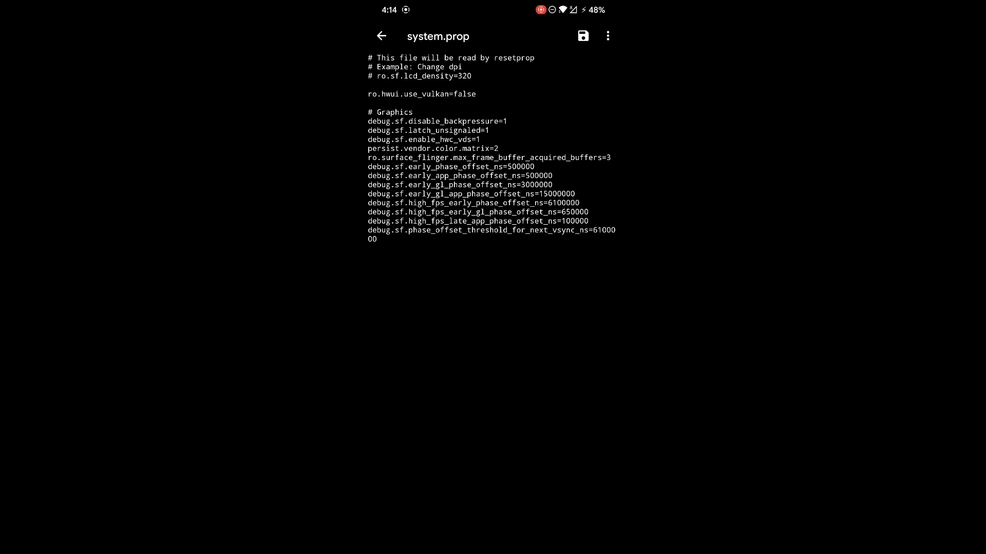
click(582, 36)
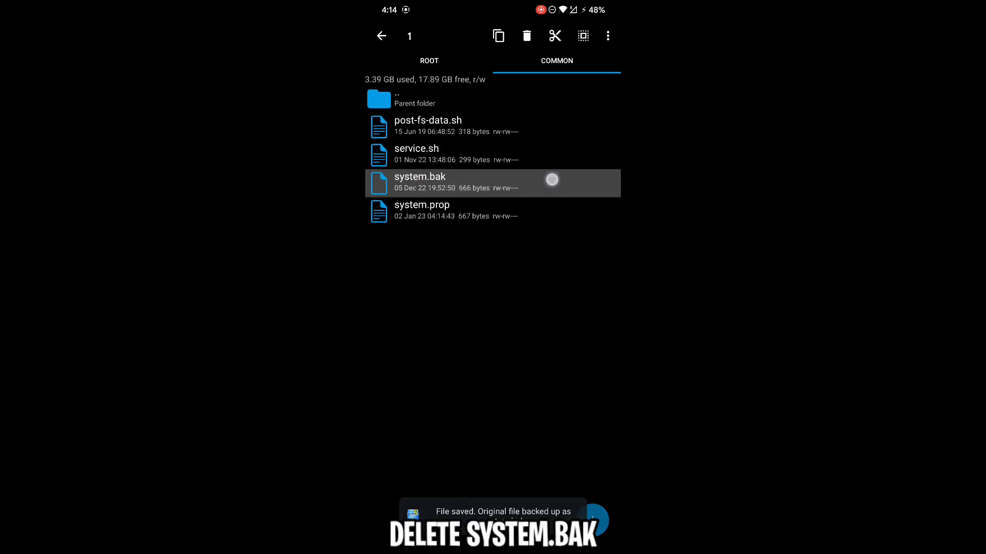
- Delete the system.bak backup from the common folder, confirming with YES
click(525, 35)
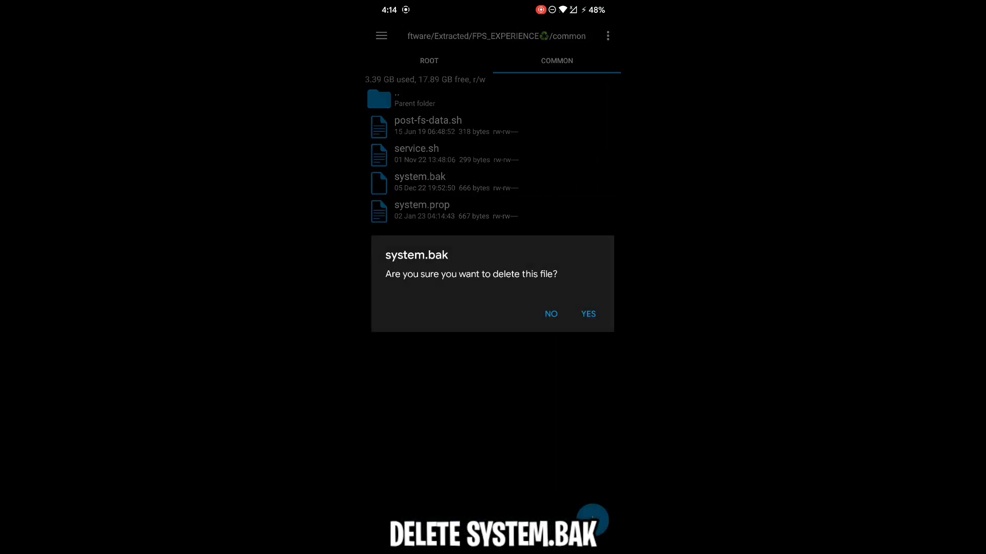
click(588, 314)
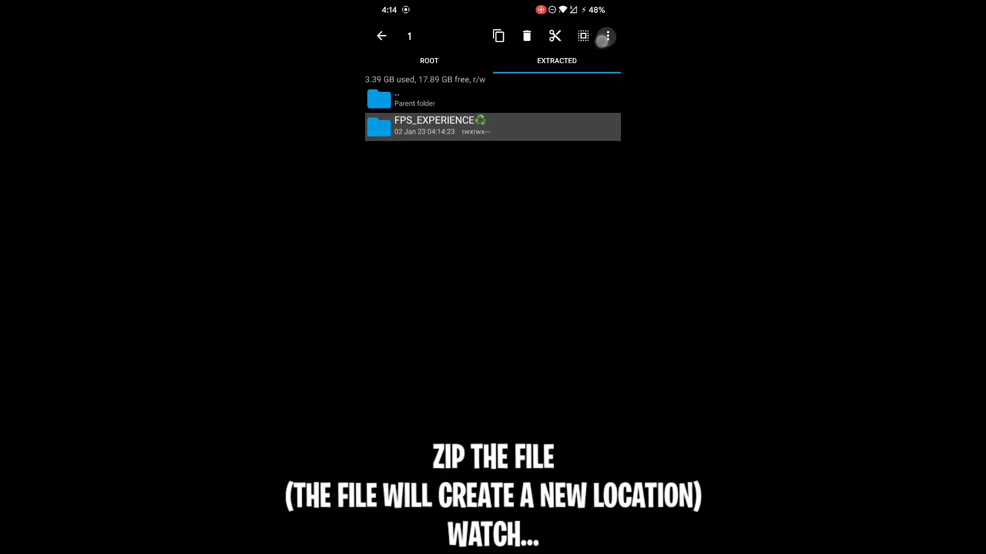
- Zip FPS_EXPERIENCE into SpeedSoftware/Archives and verify its common/system.prop shows use_vulkan false
click(605, 35)
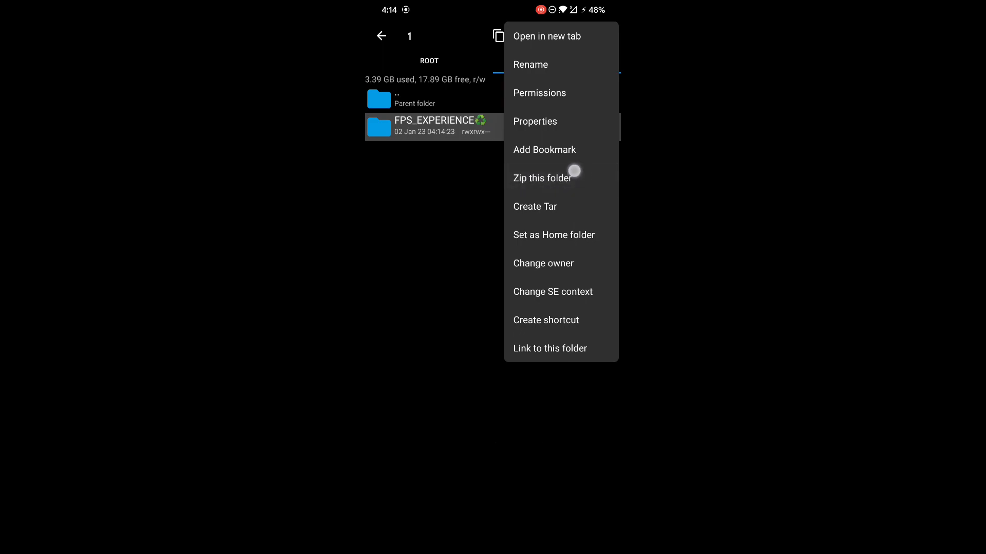
click(543, 178)
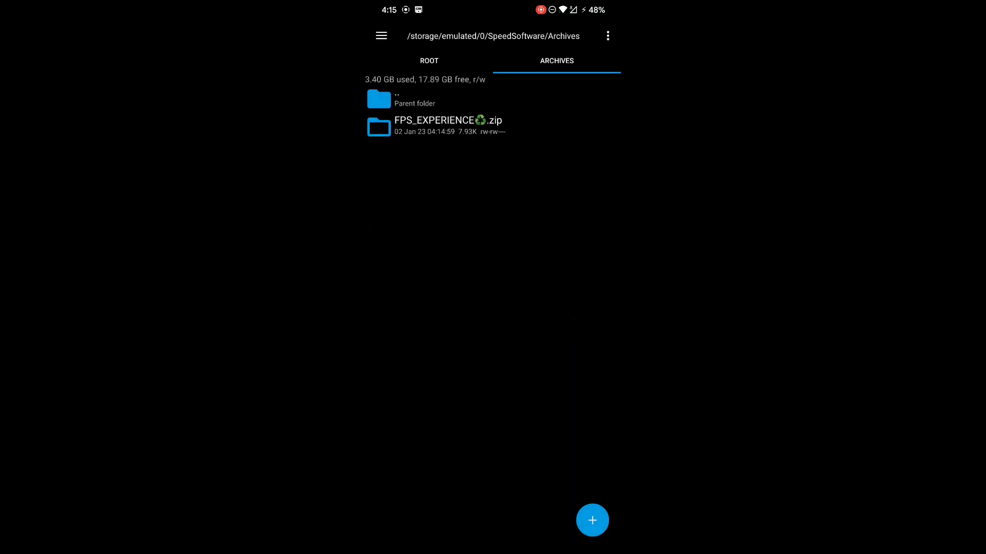
click(445, 125)
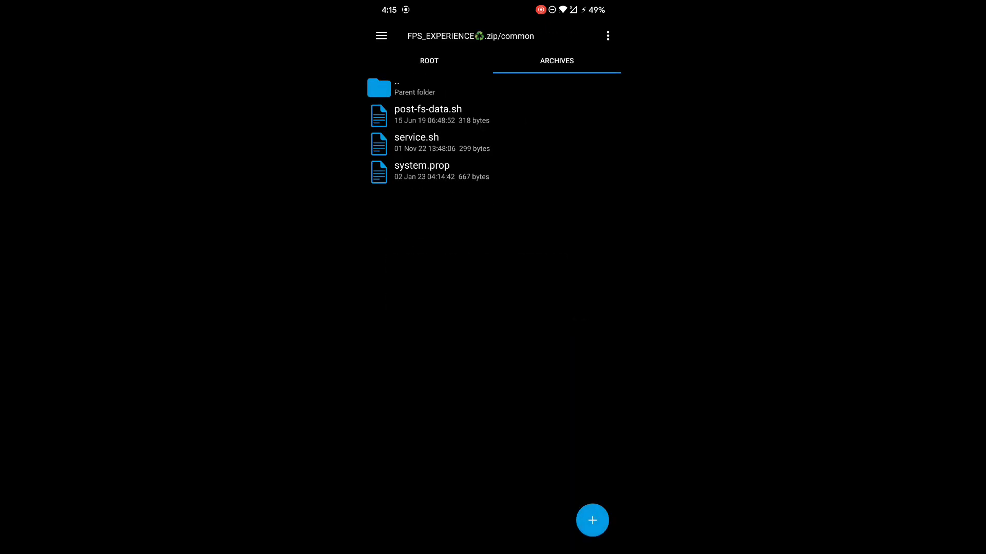
click(422, 172)
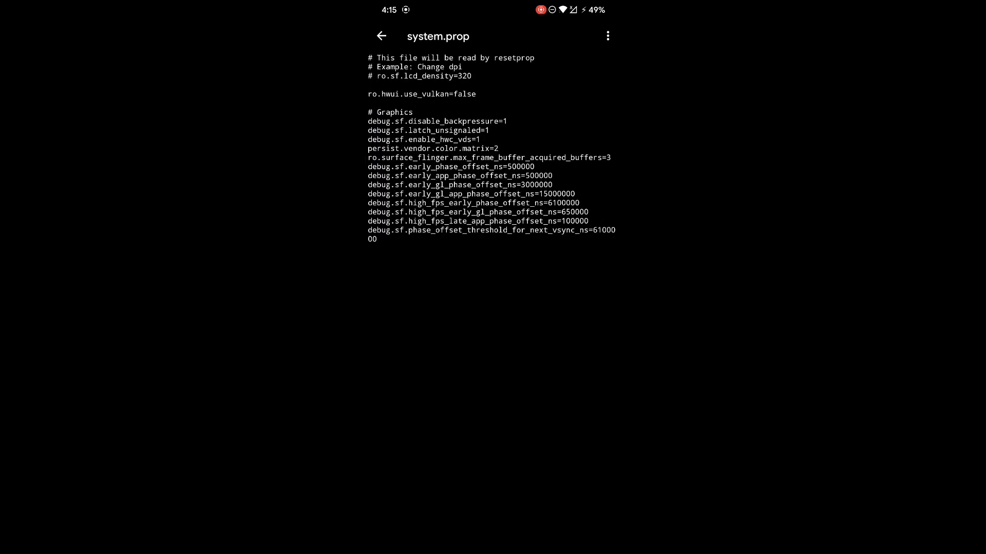
click(509, 460)
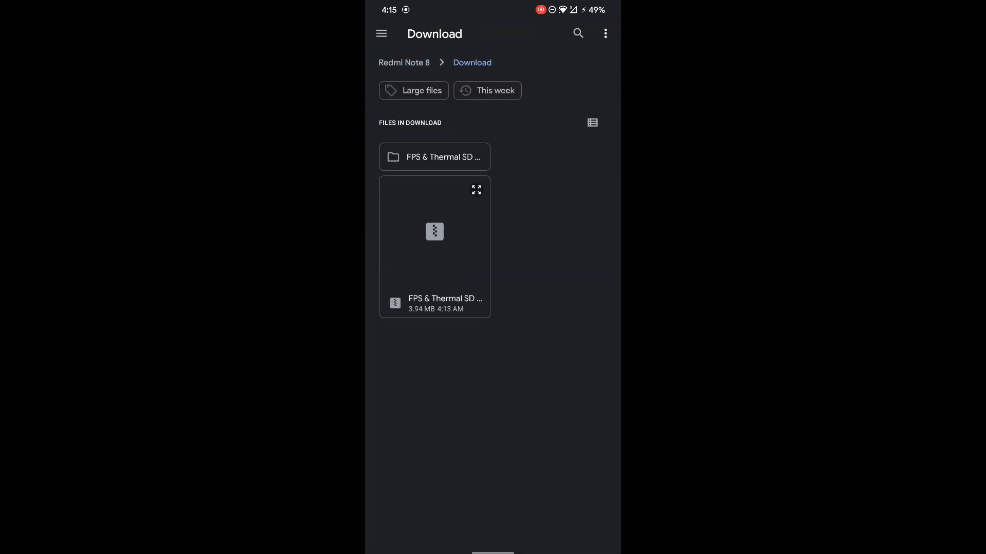
- Flash Zy_ThermalMod-Blueline.zip from the module folder via Install from storage
click(434, 156)
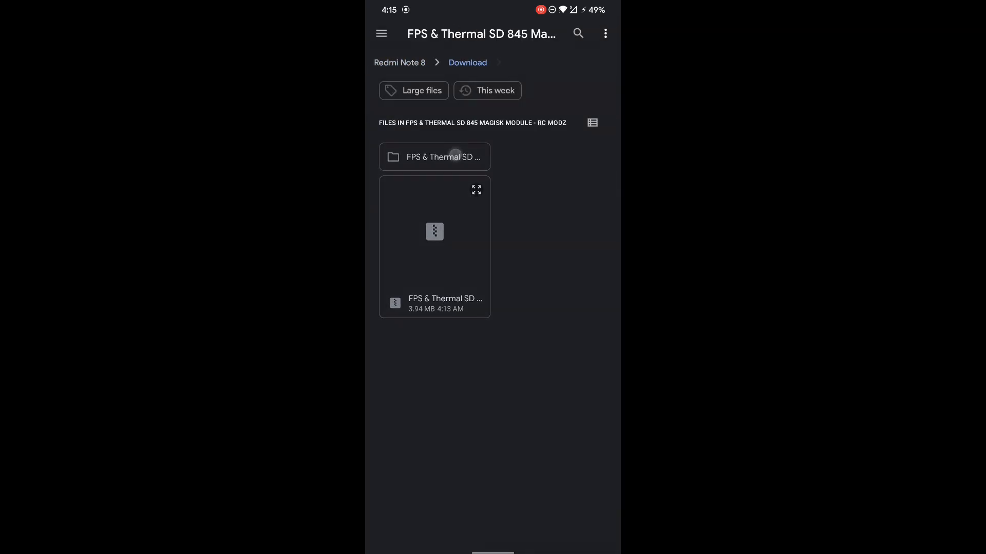
click(434, 157)
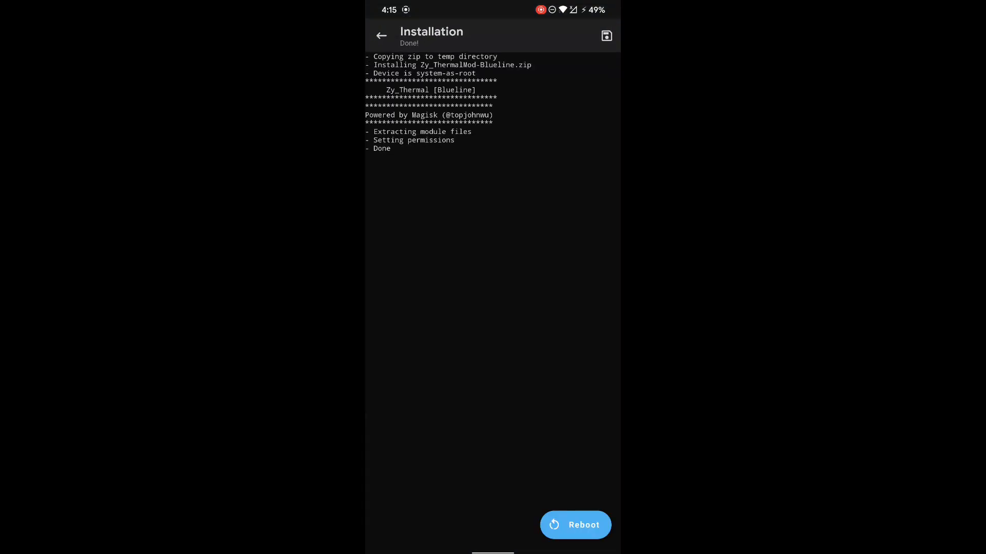
click(381, 35)
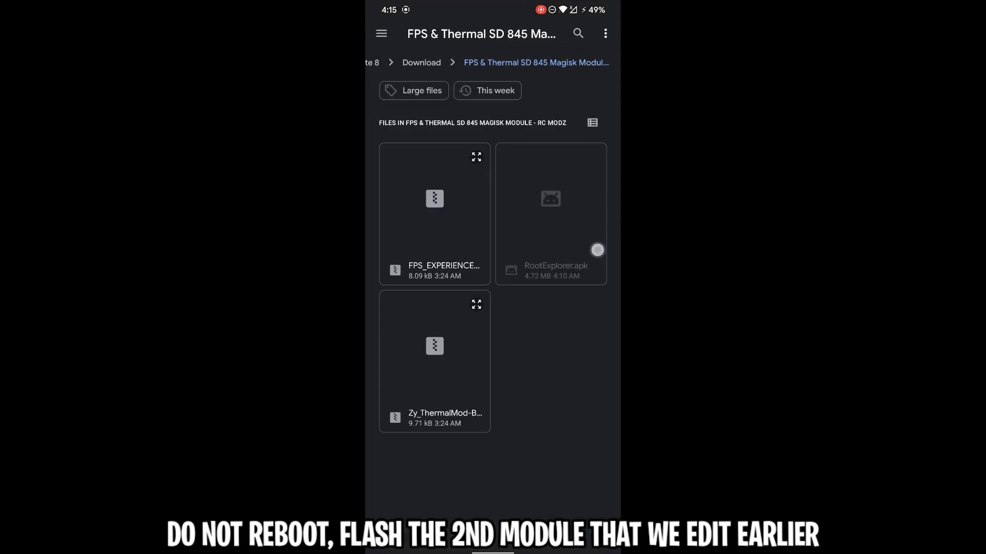
- Browse the file picker from main storage into SpeedSoftware for the next module
click(370, 63)
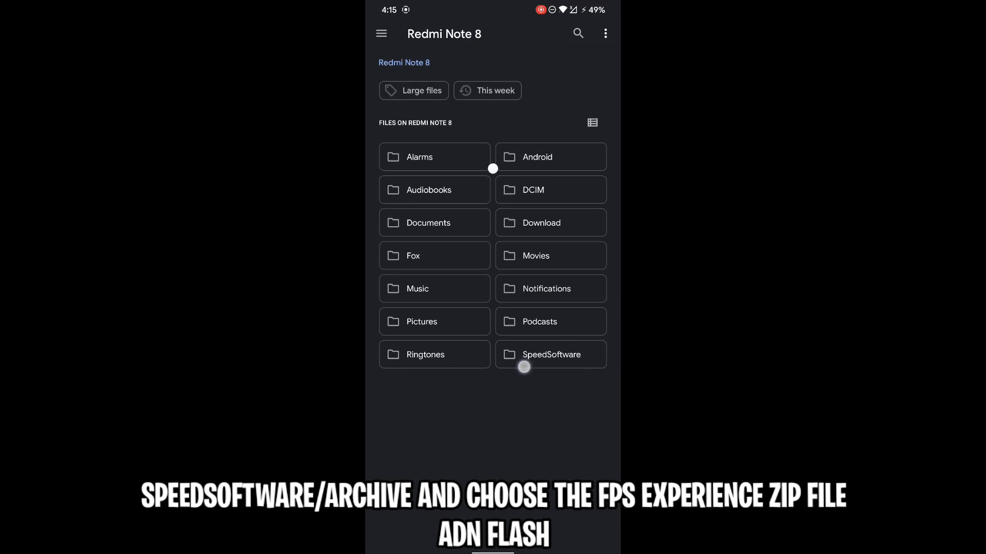
click(550, 354)
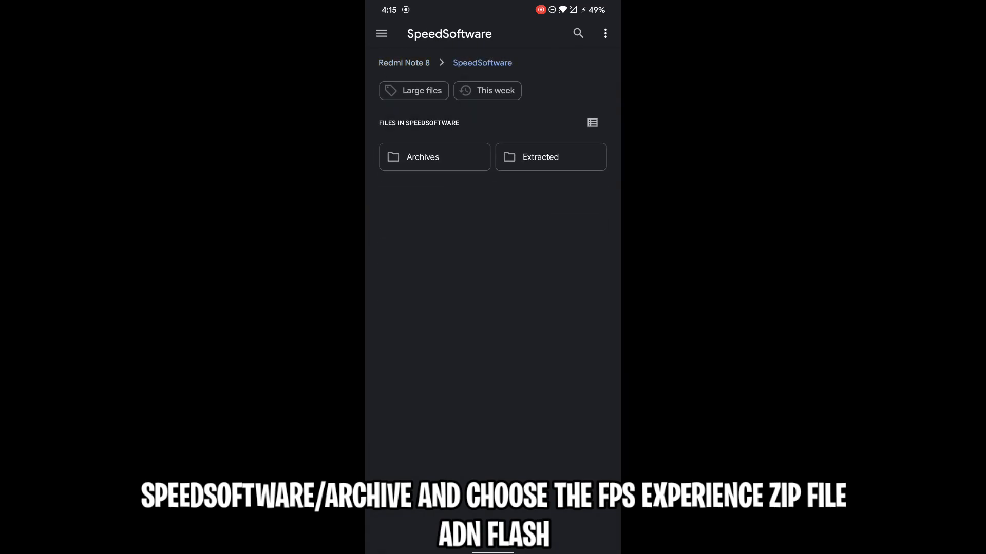